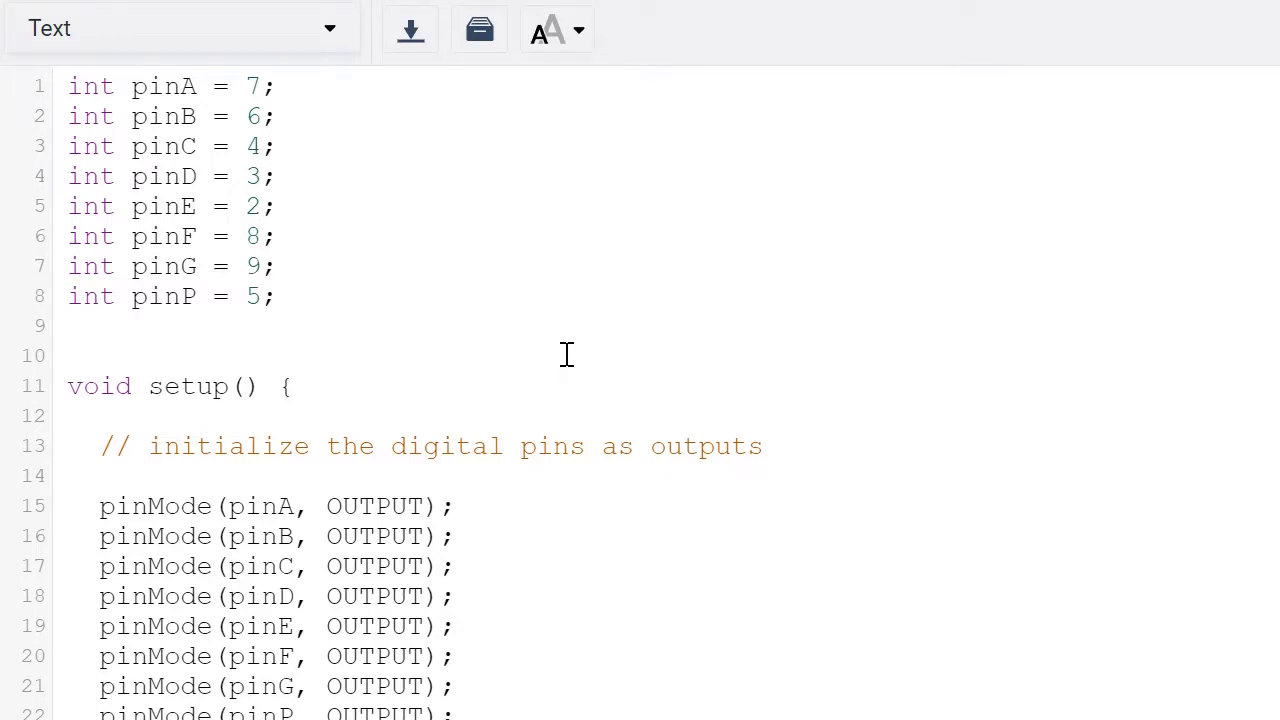
scroll("down", 3)
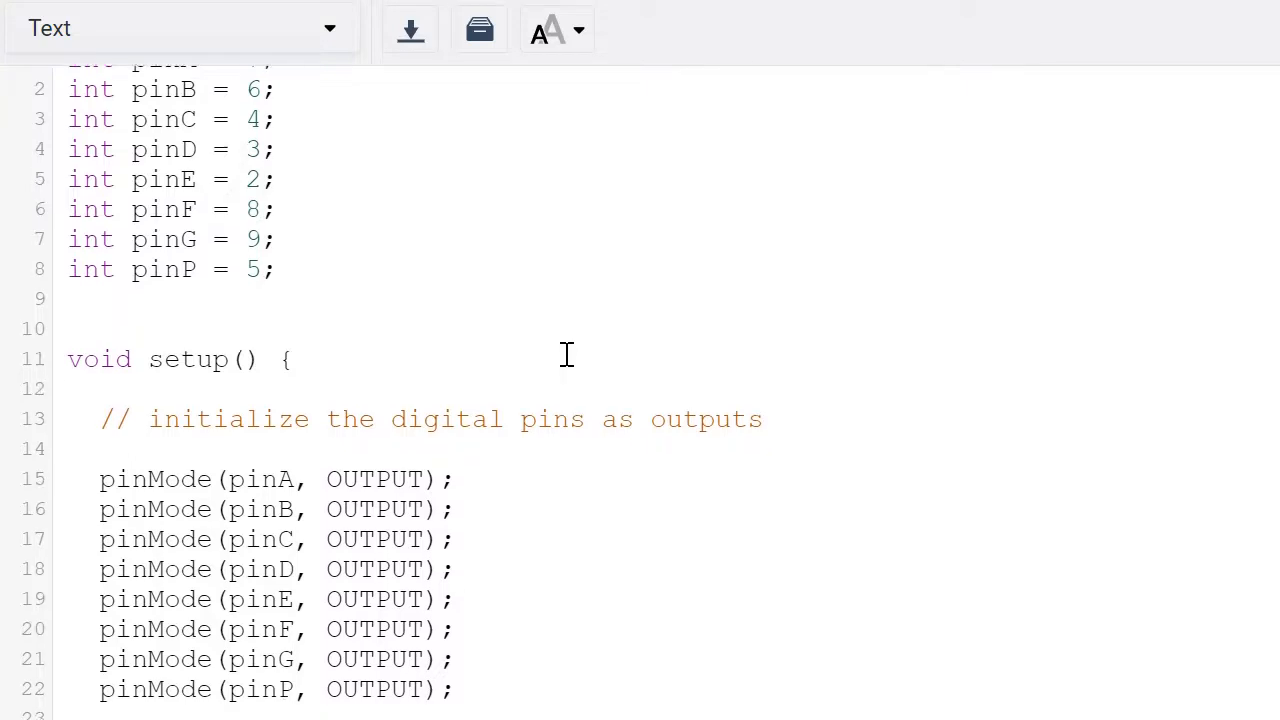
scroll("down", 3)
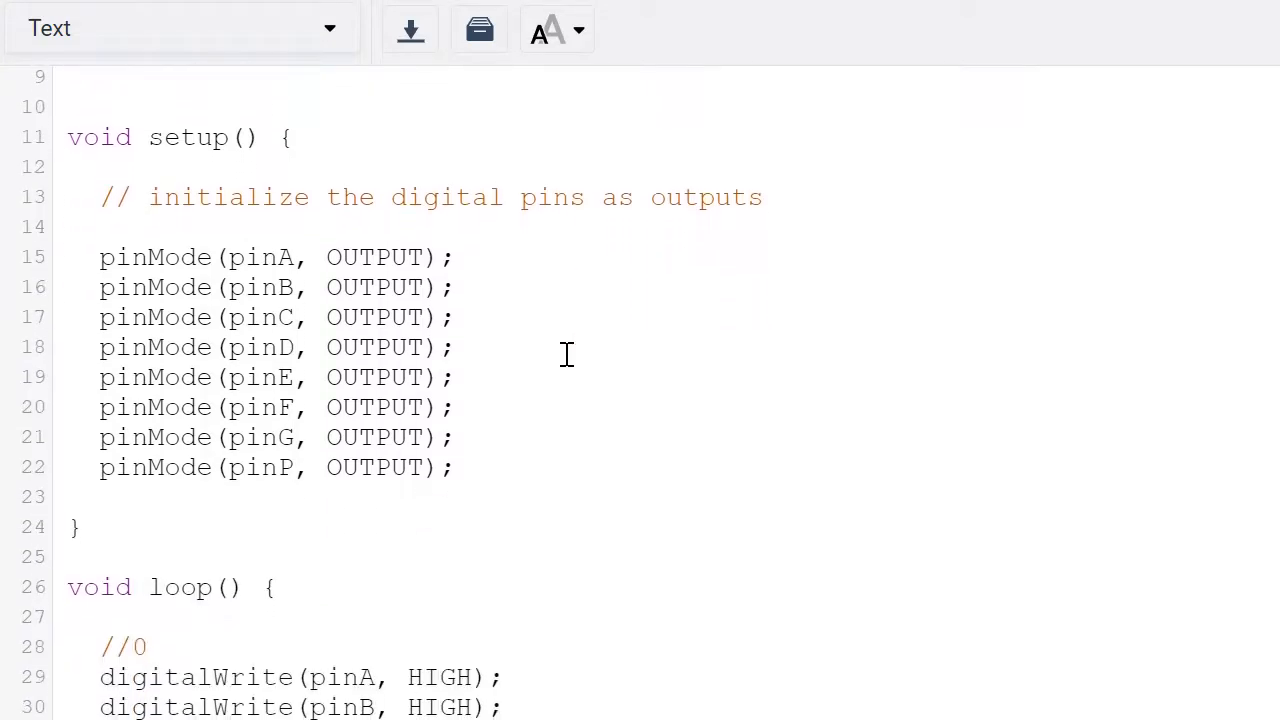
scroll("down", 3)
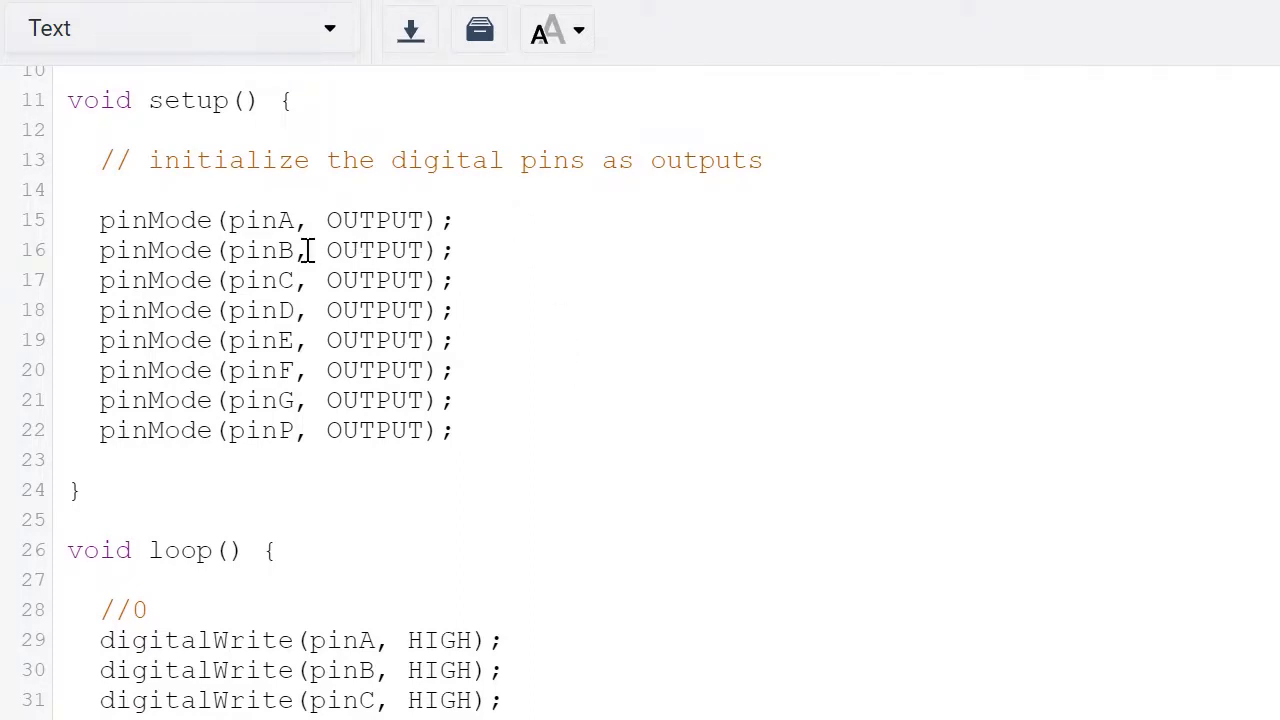
mouse_move(579, 520)
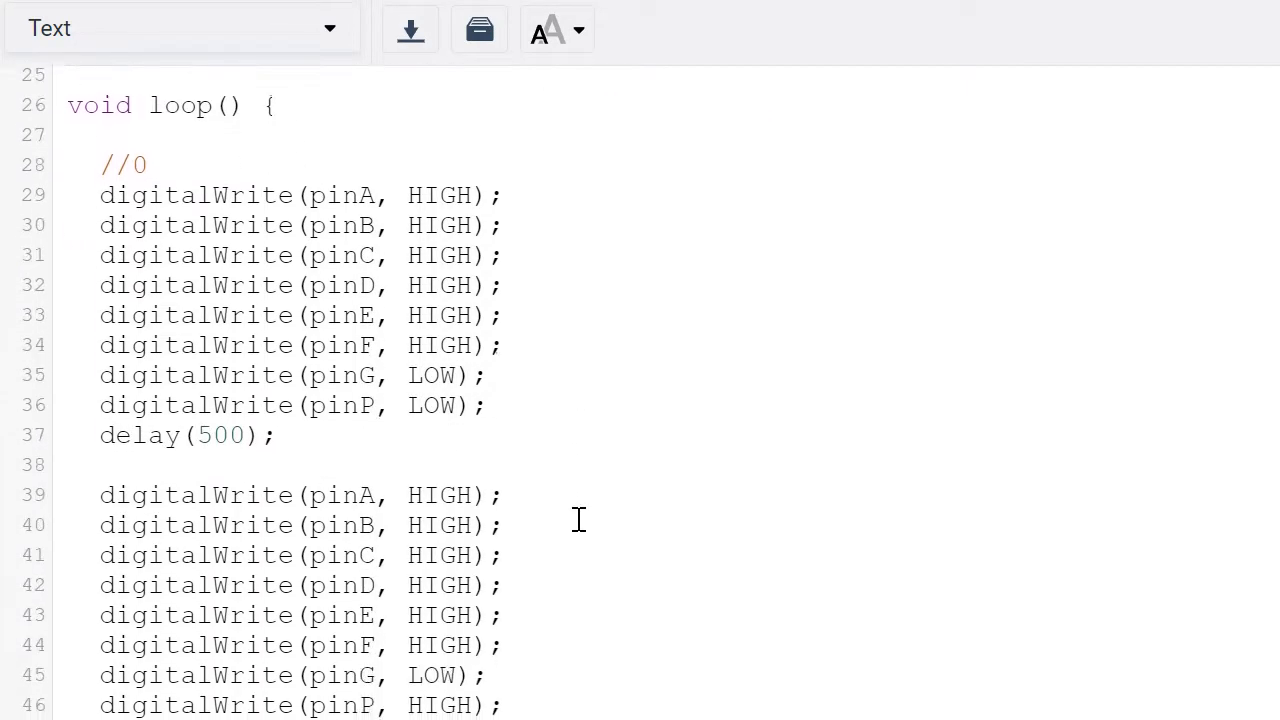
scroll("down", 3)
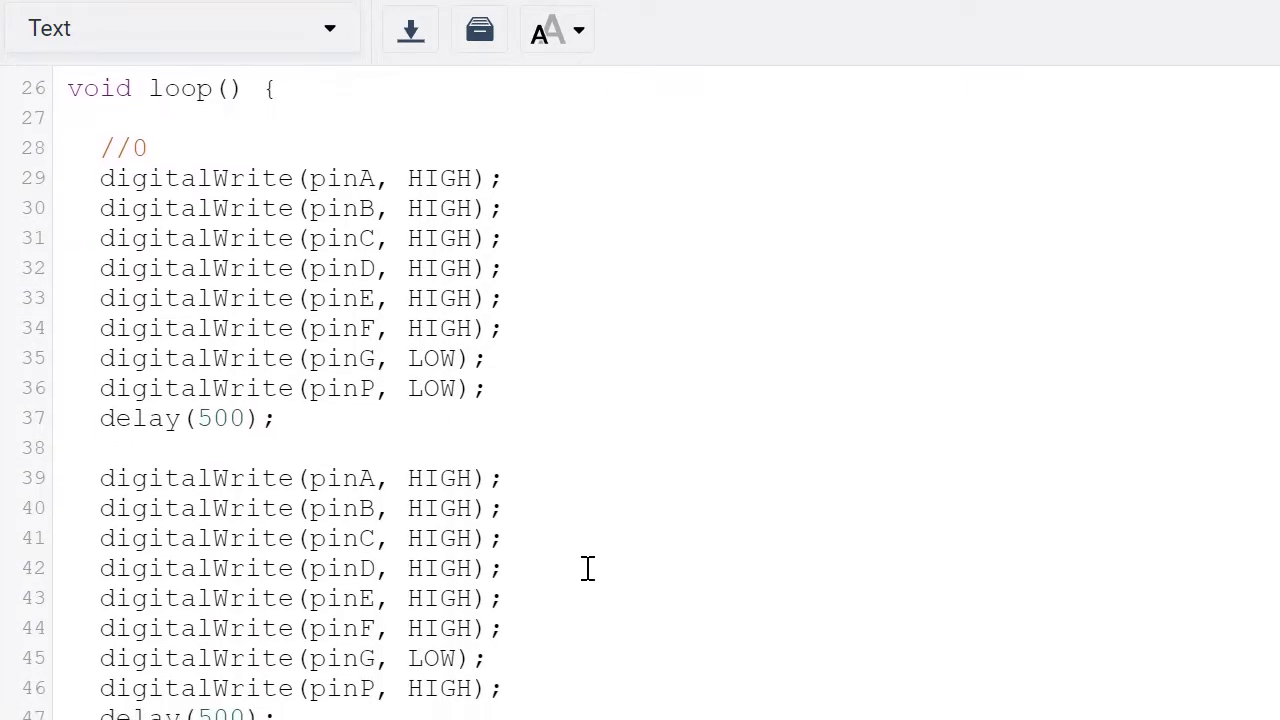
scroll("down", 3)
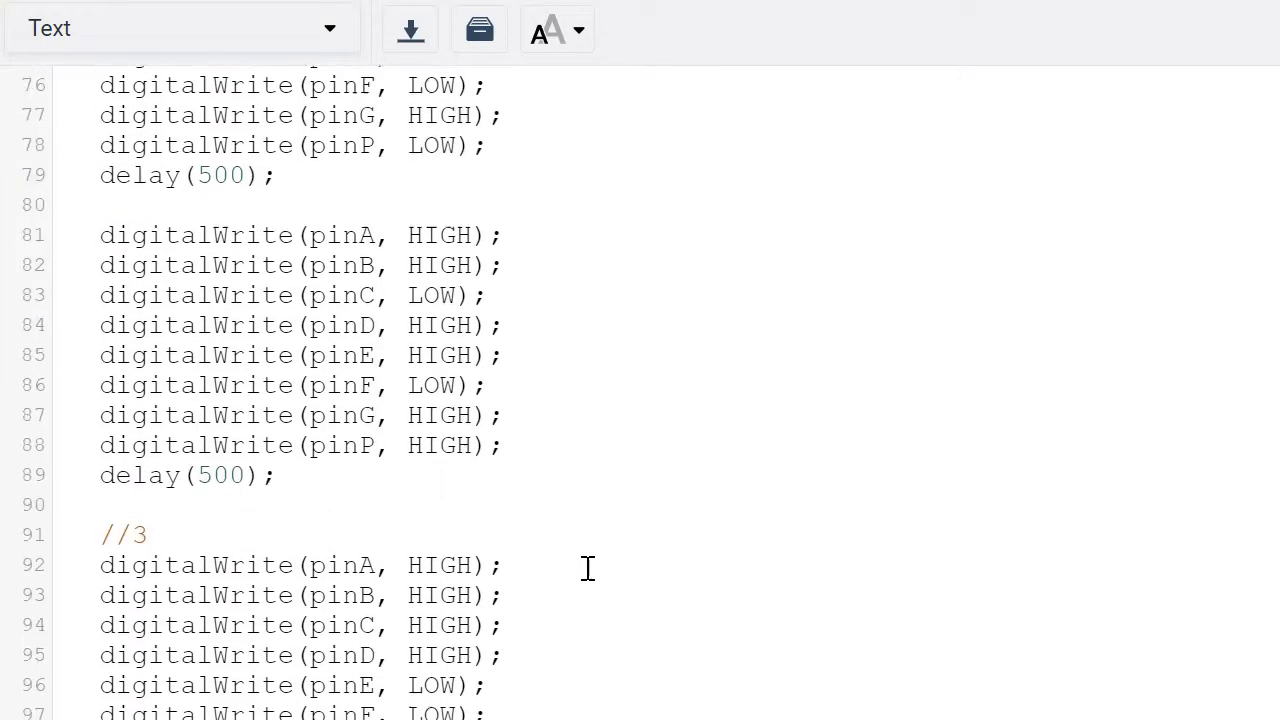
scroll("down", 3)
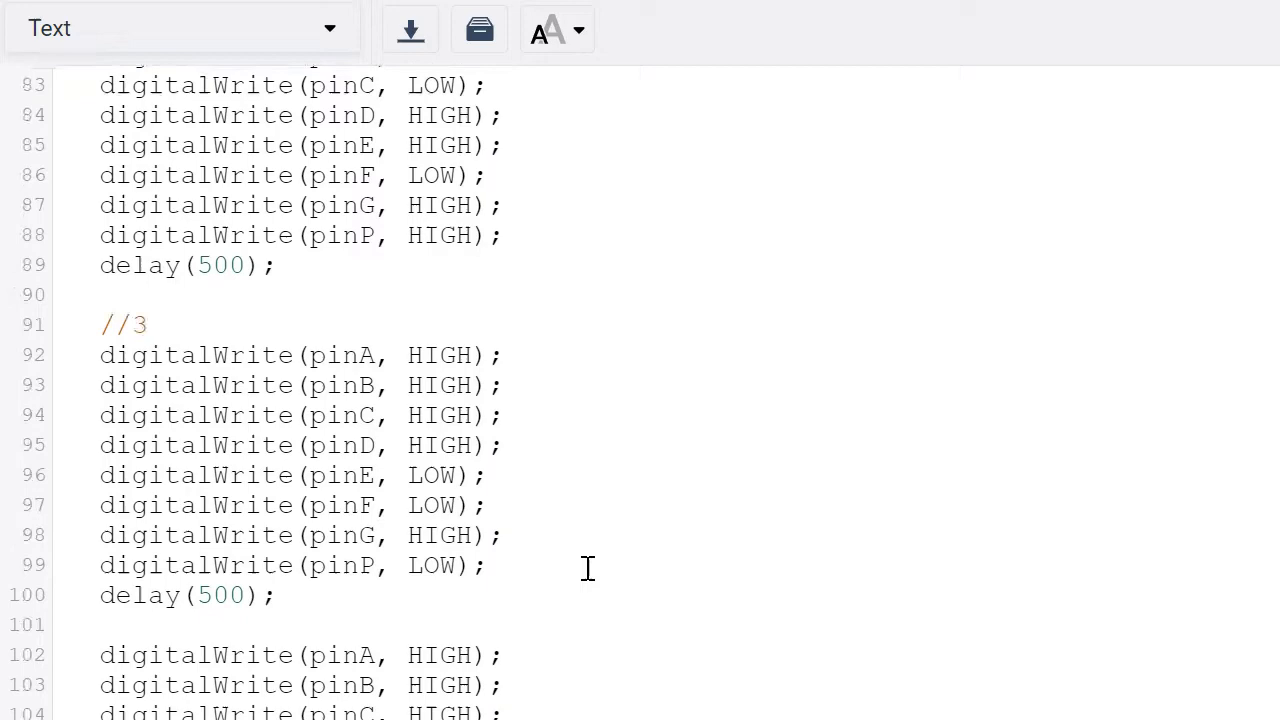
scroll("up", 3)
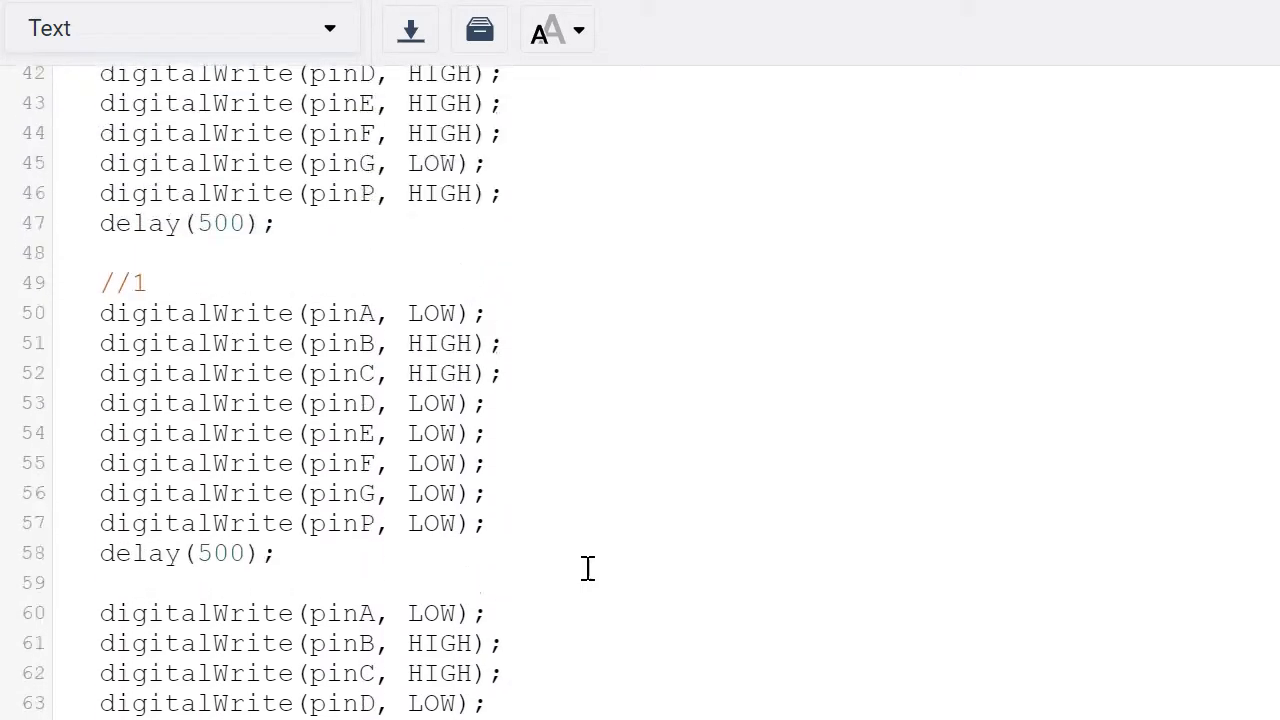
scroll("up", 3)
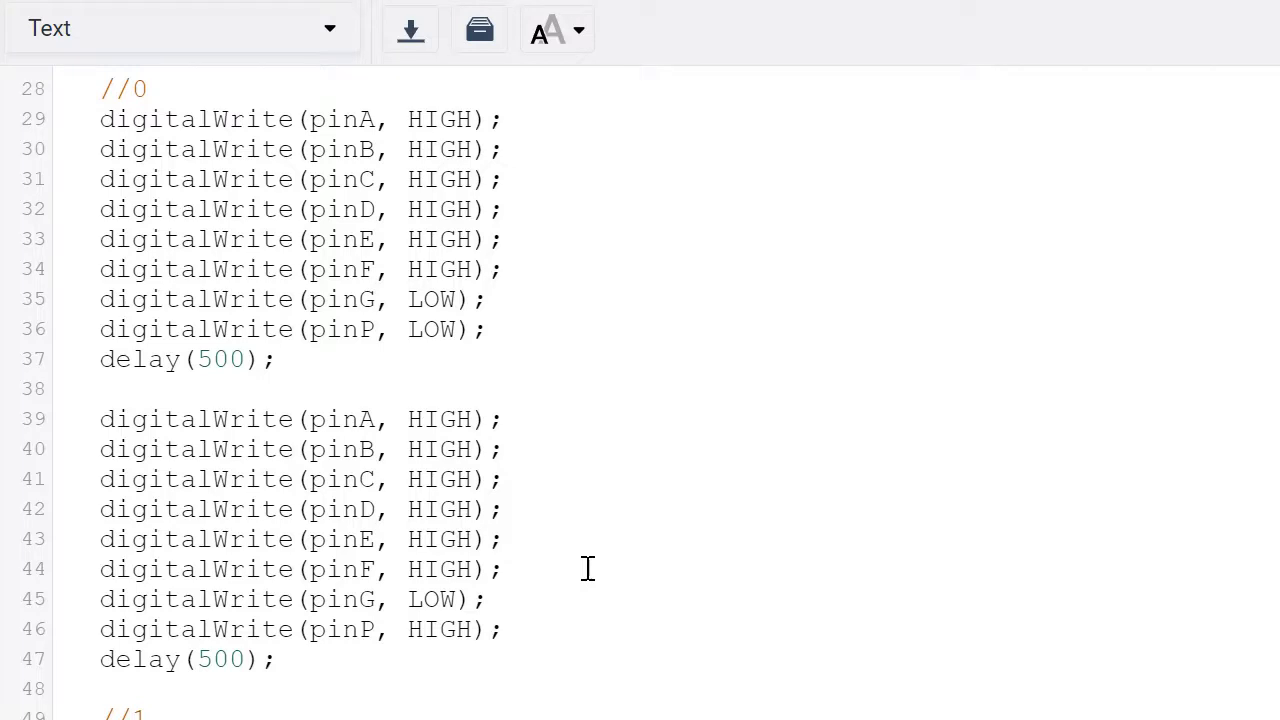
mouse_move(562, 347)
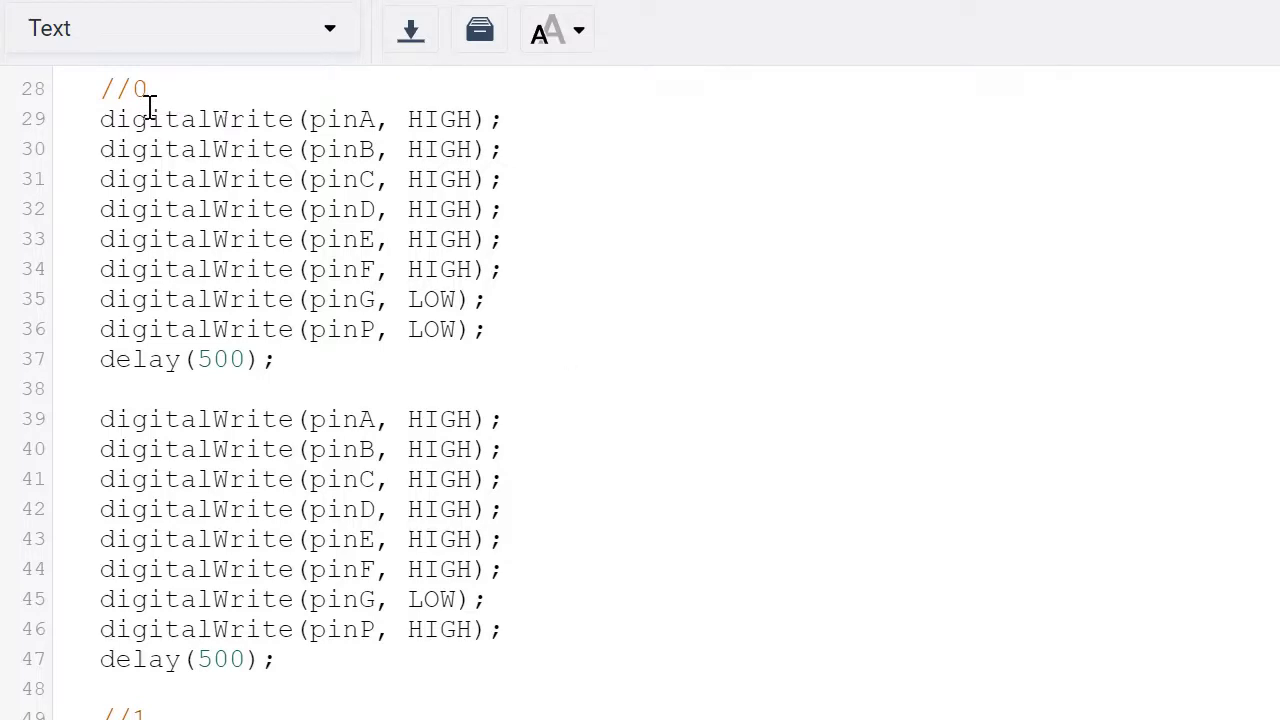
mouse_move(599, 238)
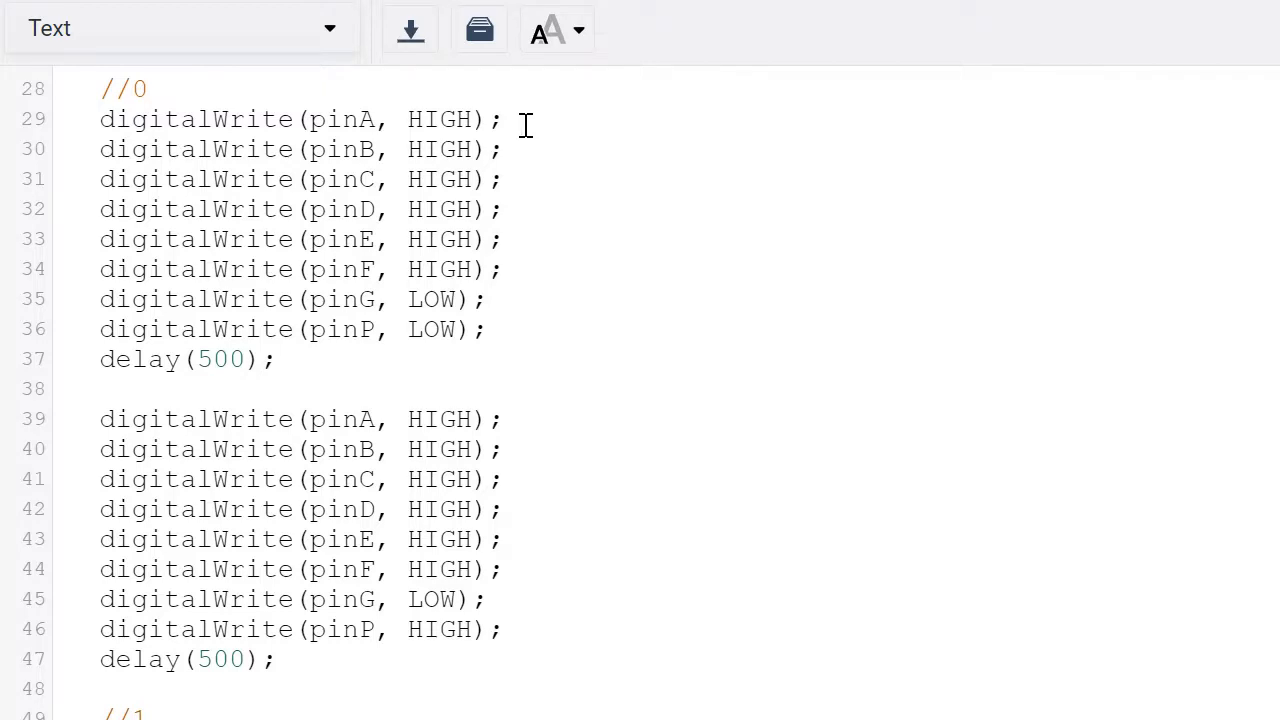
mouse_move(398, 179)
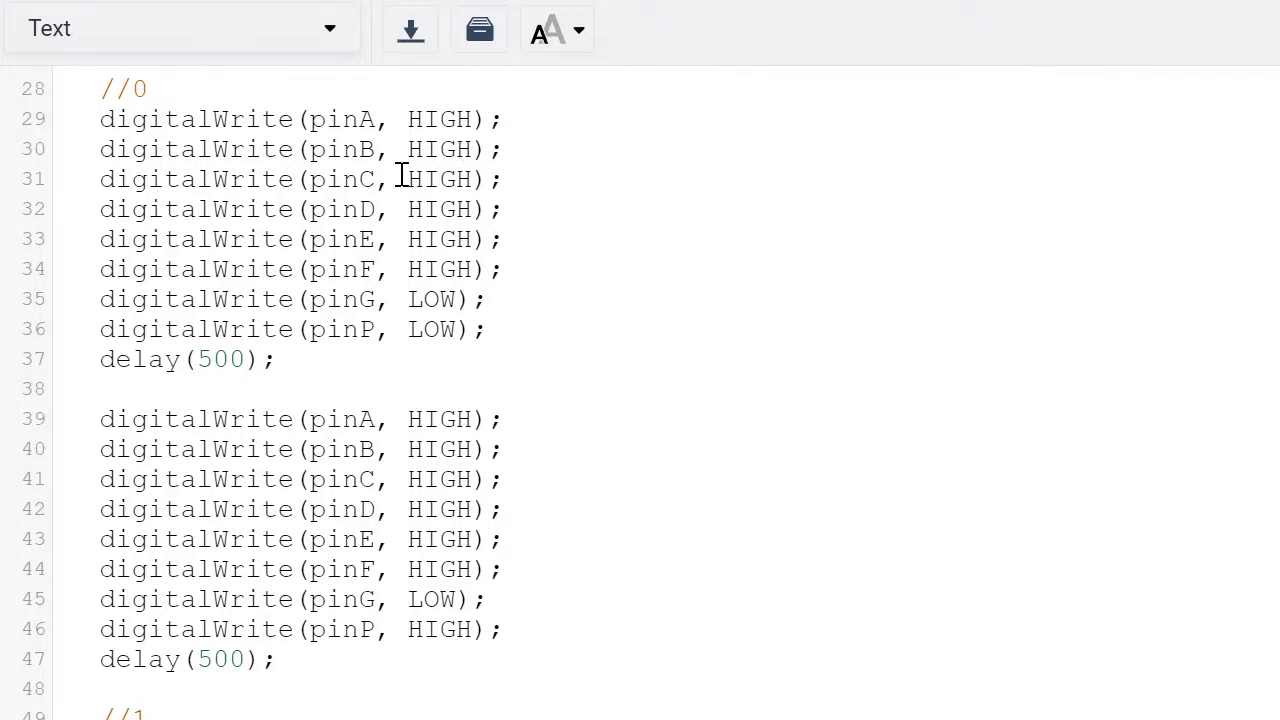
mouse_move(518, 208)
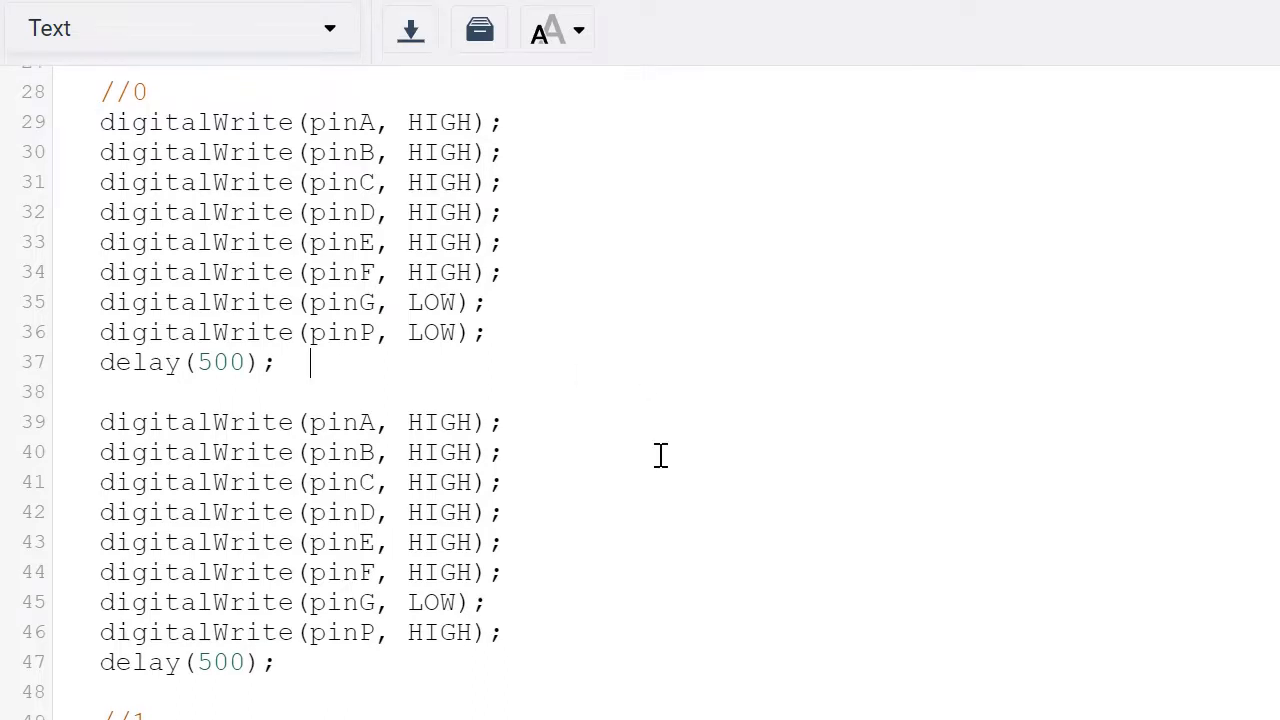
scroll("down", 3)
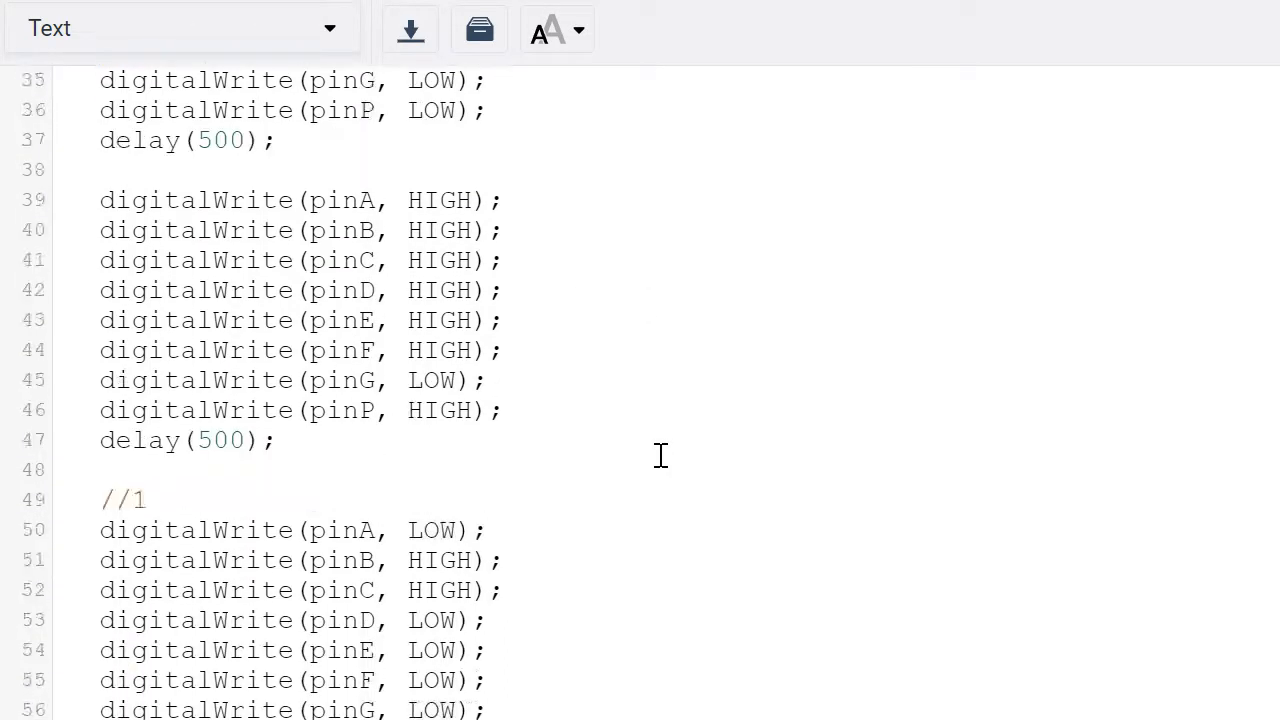
scroll("down", 3)
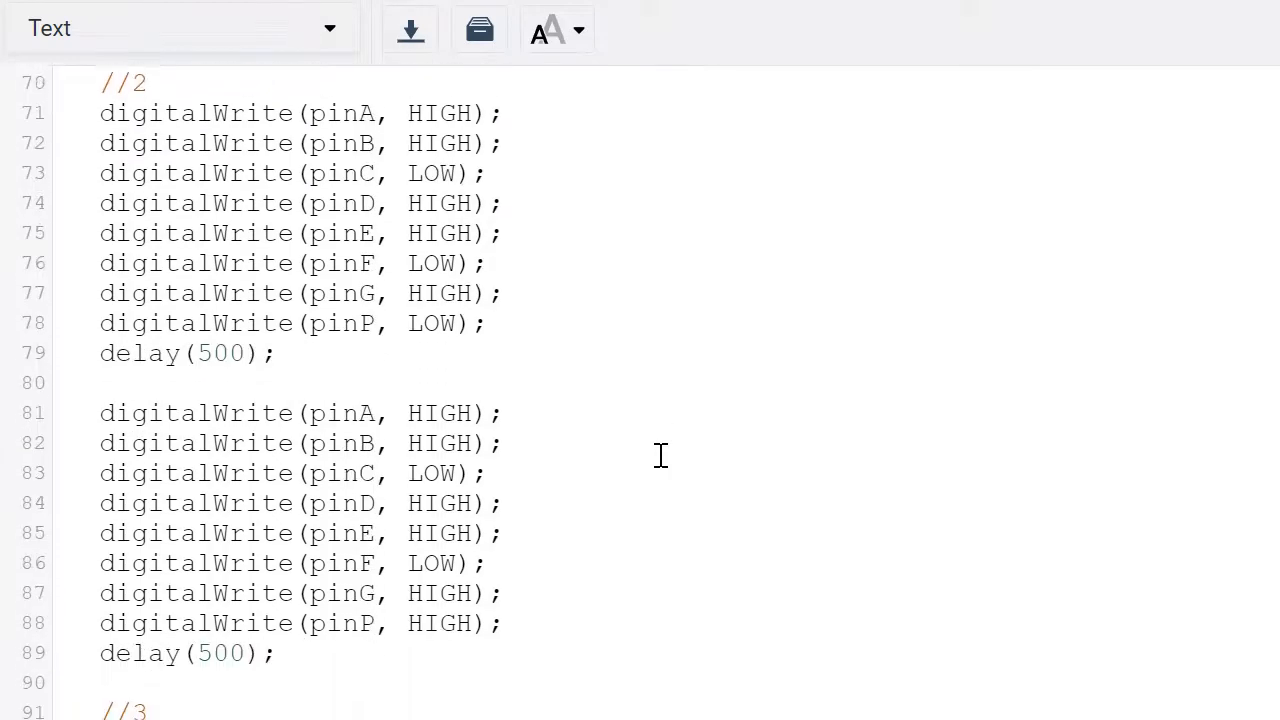
scroll("down", 3)
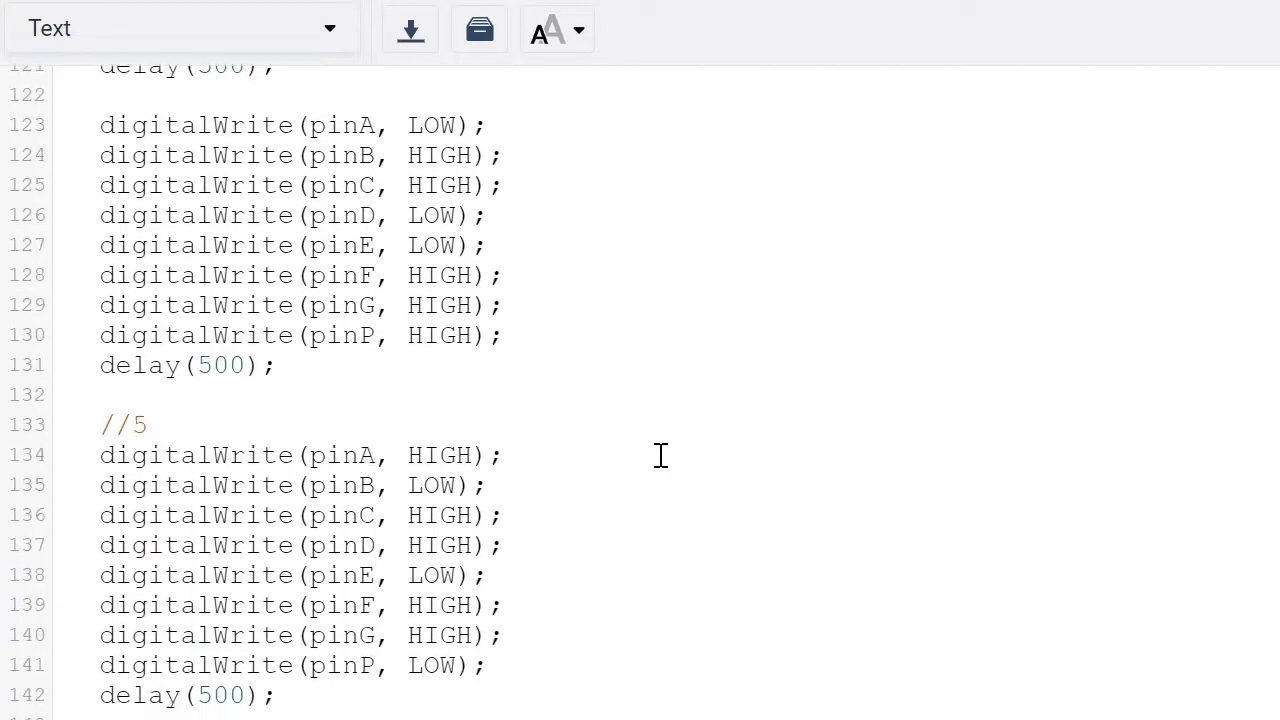
scroll("down", 3)
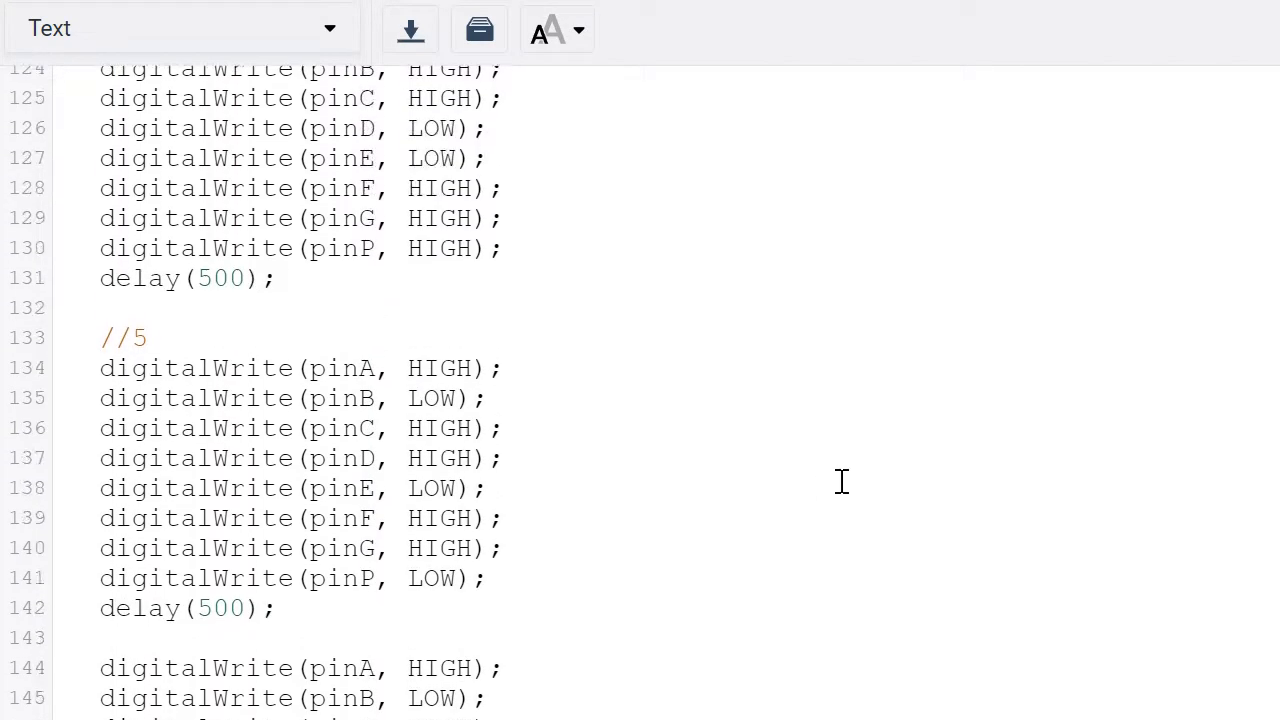